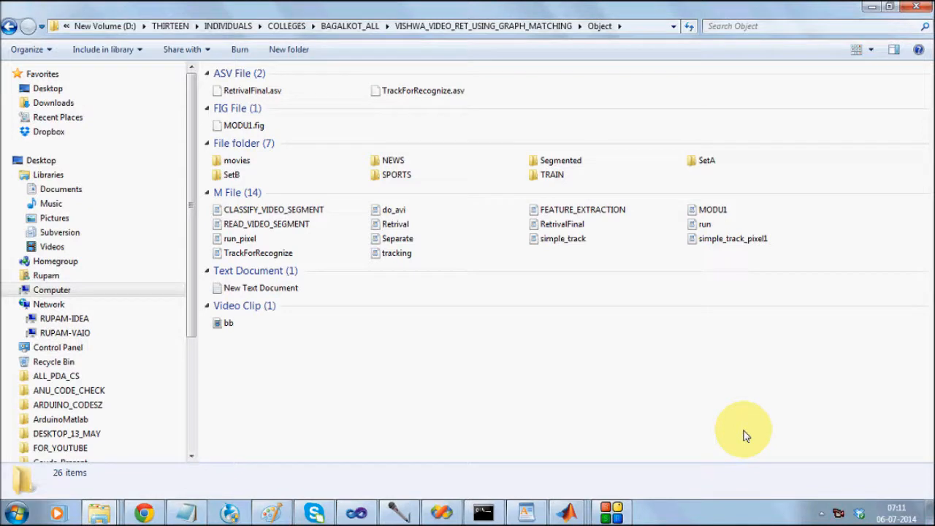
pyautogui.moveTo(459, 155)
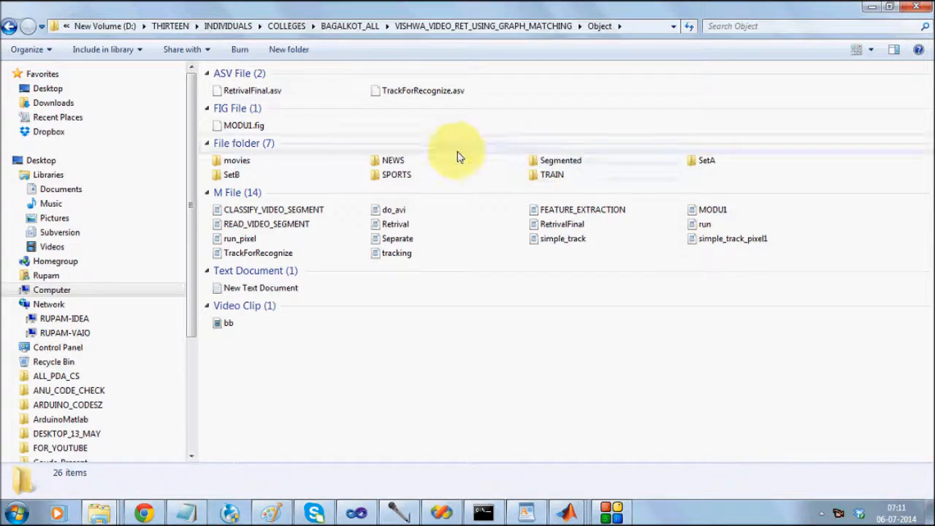
# - Browse the SPORTS video folder, then go back and enter the TRAIN folder
pyautogui.doubleClick(394, 160)
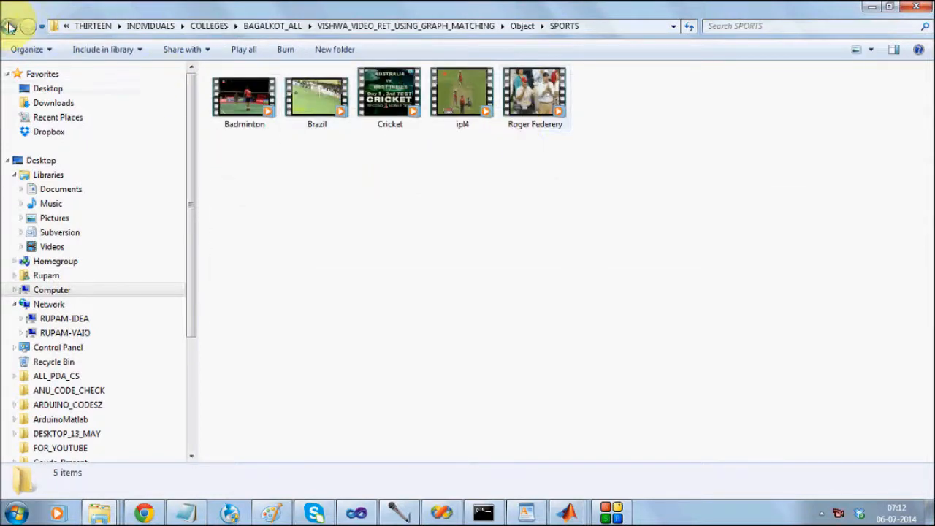
pyautogui.click(9, 27)
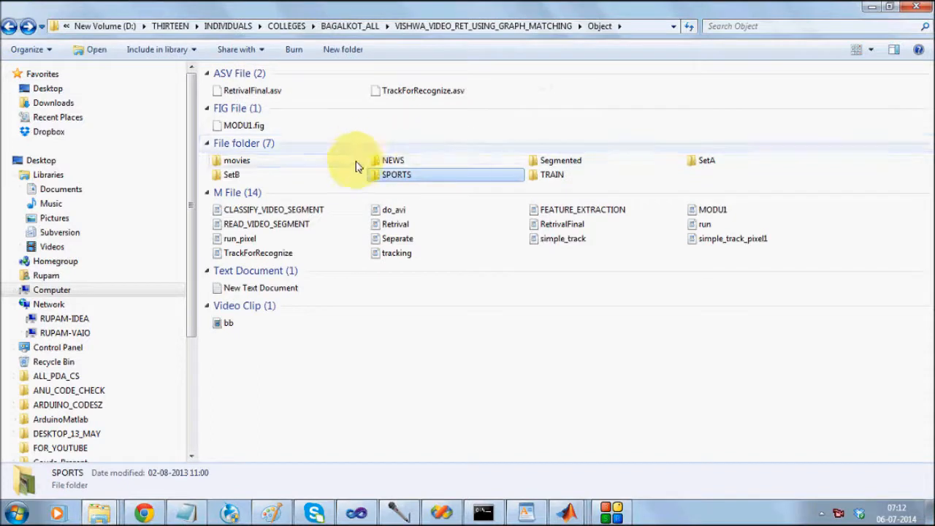
pyautogui.doubleClick(552, 175)
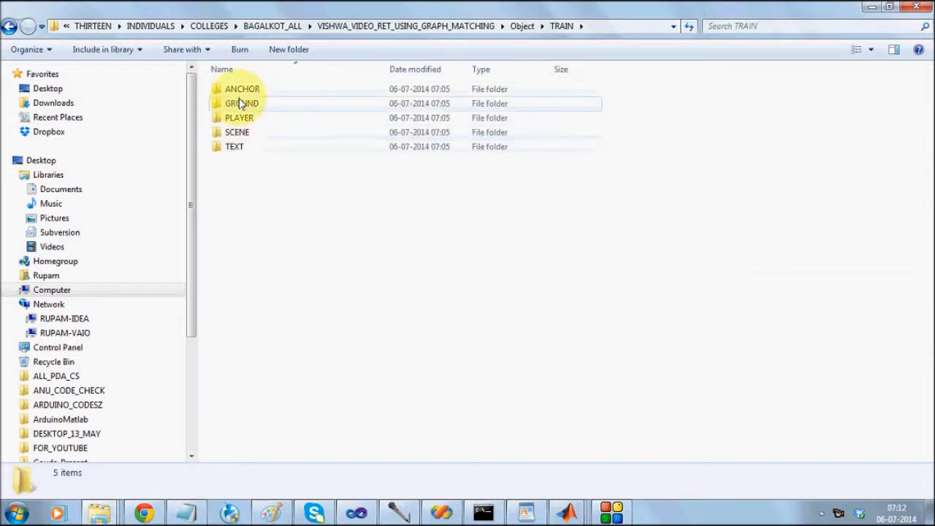
# - Check the empty ANCHOR category folder and navigate back up toward the Object folder
pyautogui.click(243, 90)
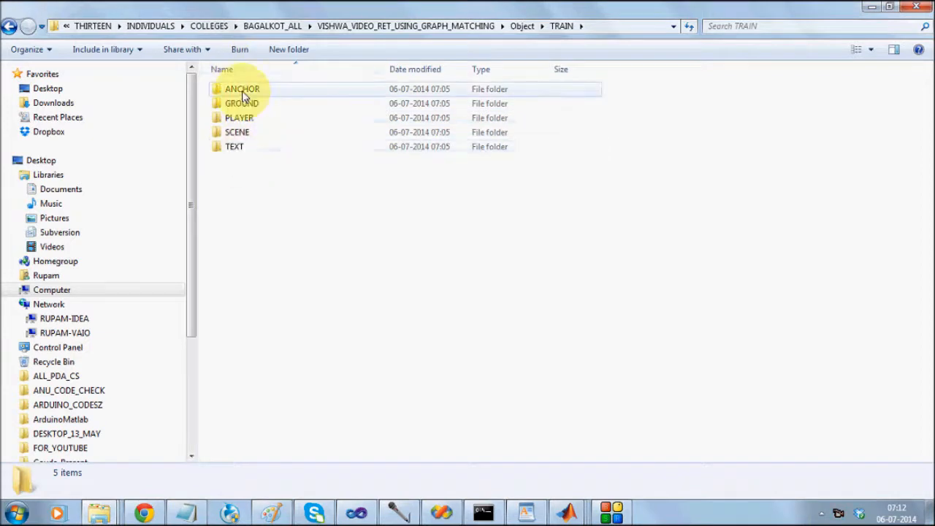
pyautogui.doubleClick(243, 89)
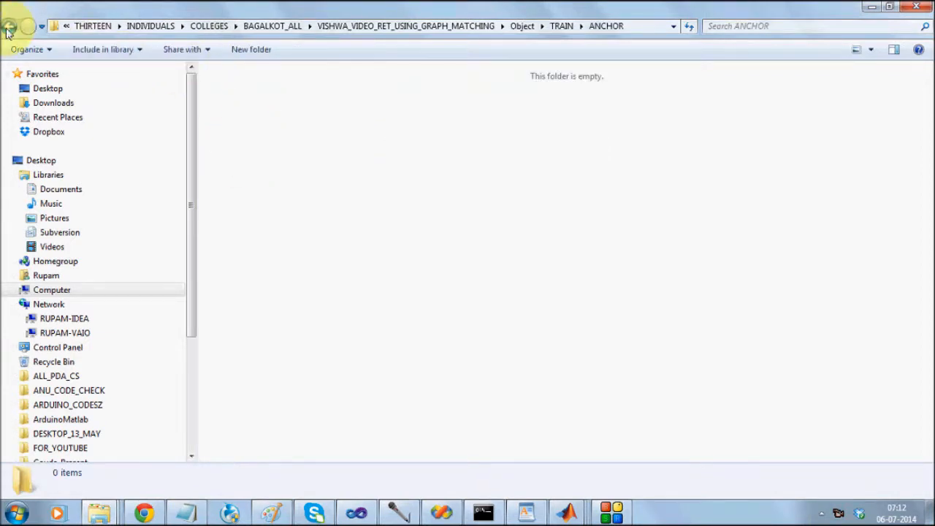
pyautogui.click(9, 26)
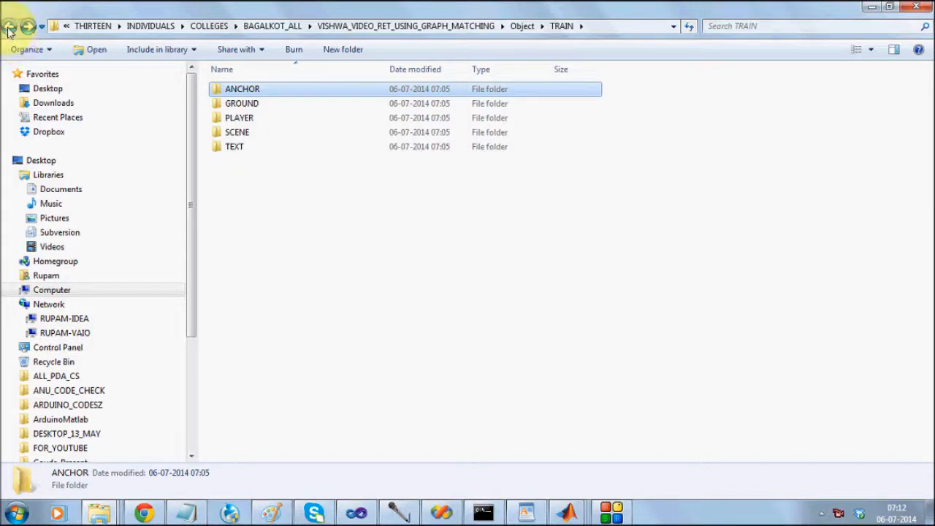
pyautogui.click(9, 26)
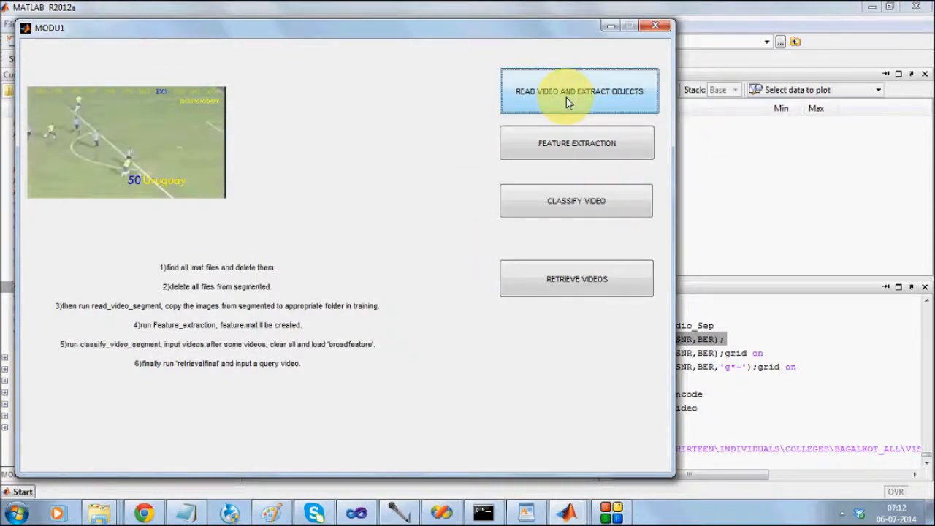
# - Start READ VIDEO AND EXTRACT OBJECTS in MODU1 and browse into the folder of input videos
pyautogui.click(578, 91)
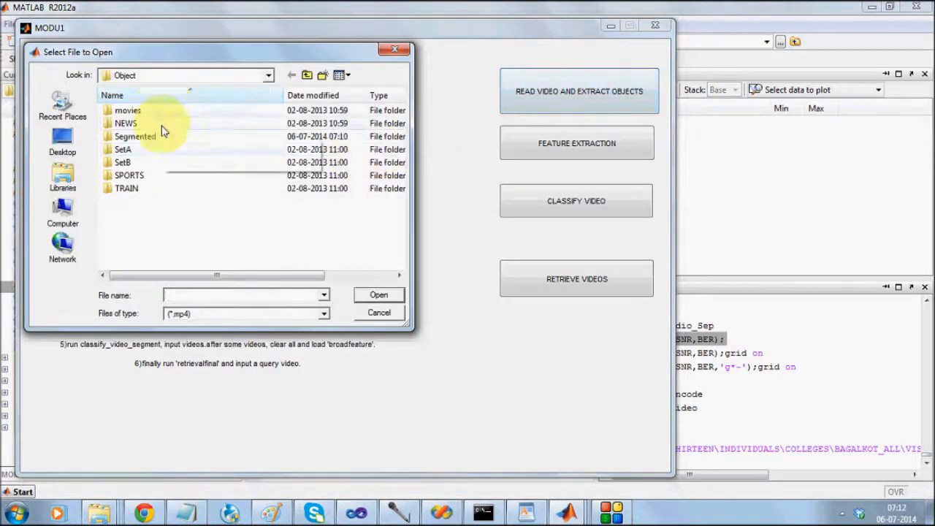
pyautogui.doubleClick(126, 122)
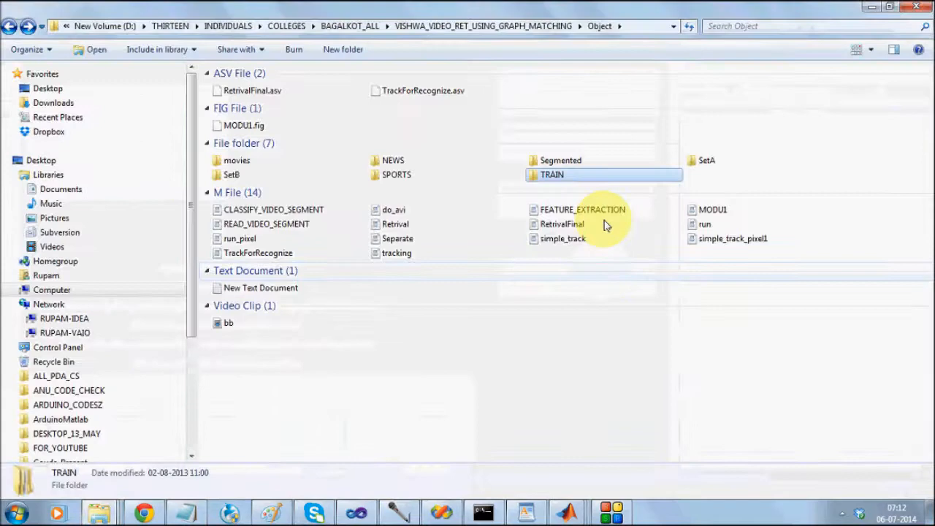
# - Browse the Segmented folder as it fills with numbered object crops extracted from the news video
pyautogui.doubleClick(562, 159)
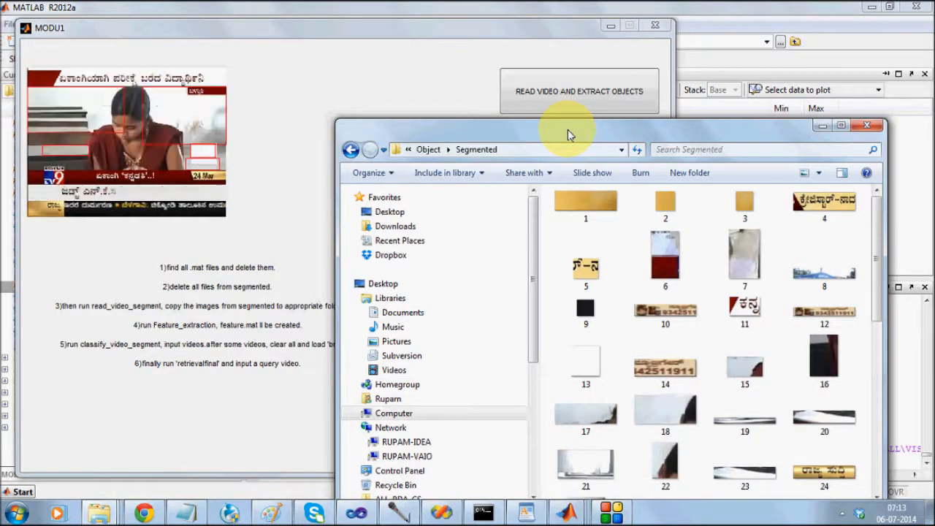
pyautogui.scroll(-3)
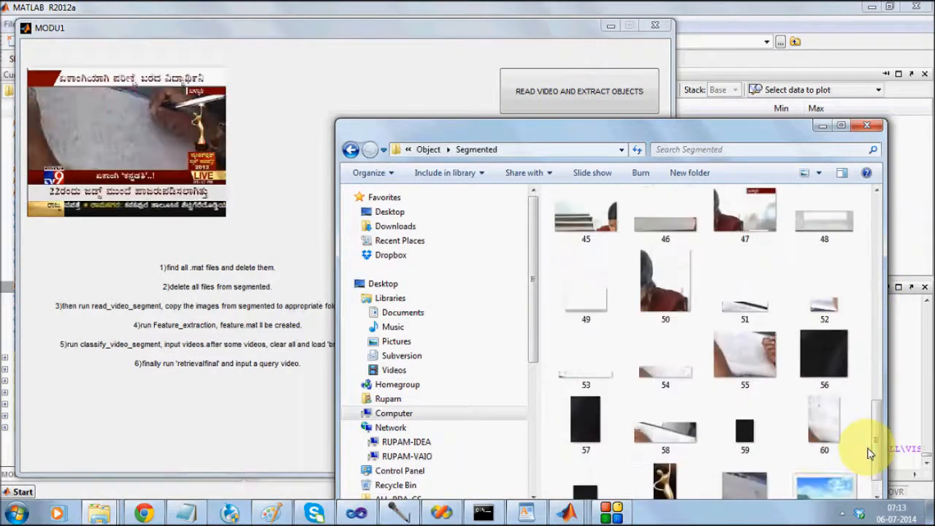
pyautogui.scroll(-3)
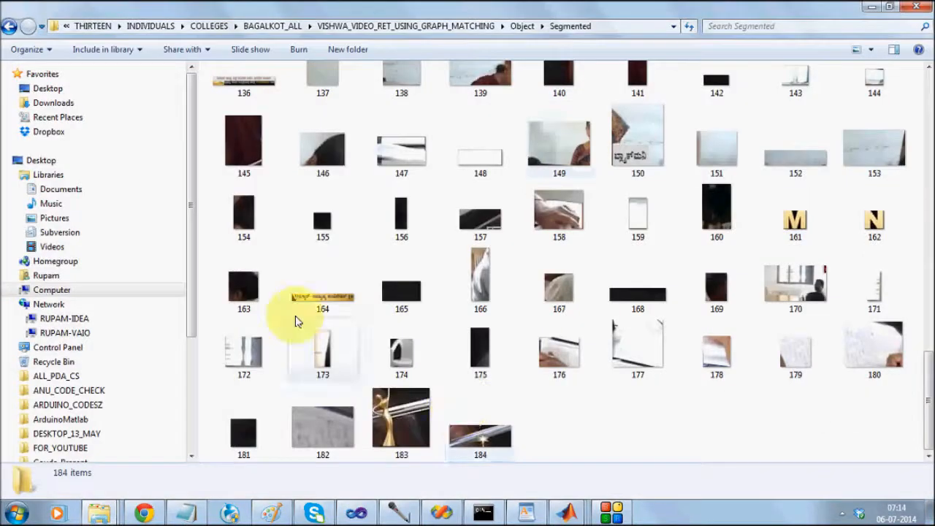
# - Multi-select the text-bearing crops, such as 164, 161, 150 and 50, among the 184 segmented images
pyautogui.click(323, 281)
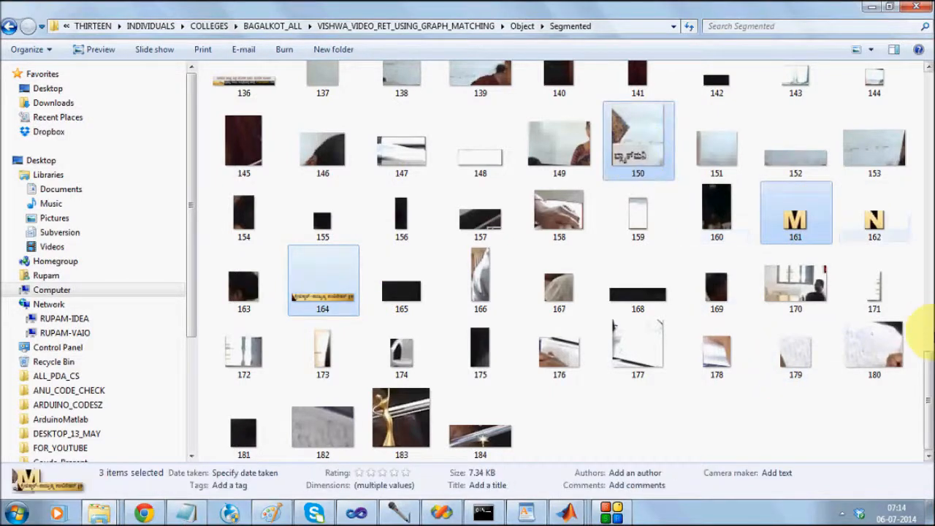
pyautogui.scroll(-3)
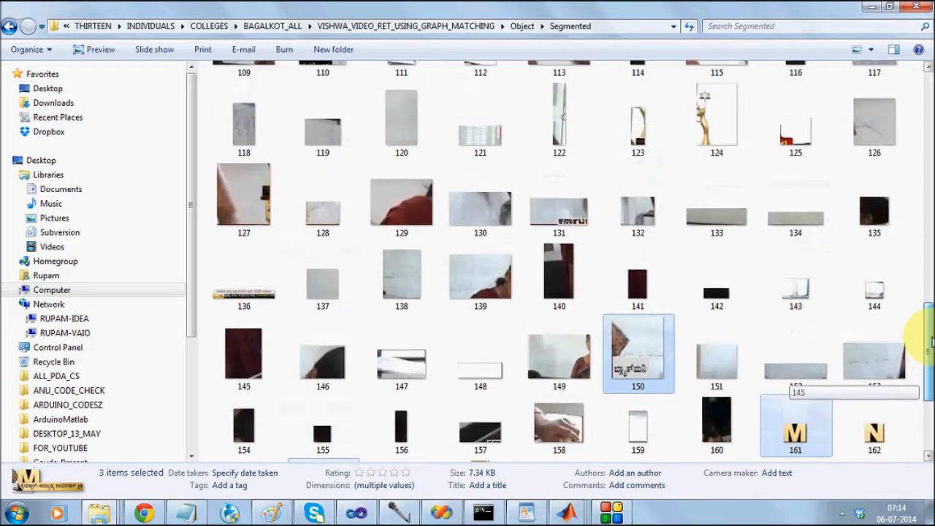
pyautogui.scroll(-3)
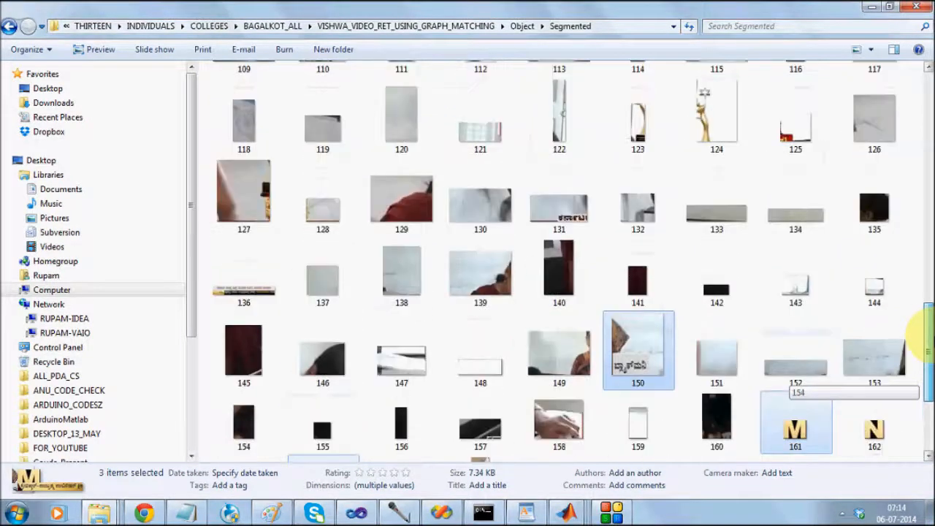
pyautogui.scroll(-3)
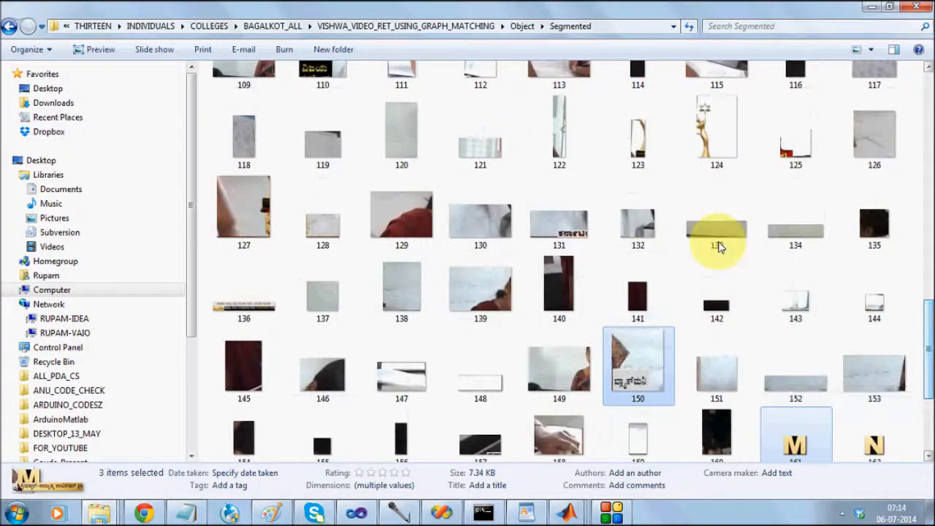
pyautogui.click(558, 213)
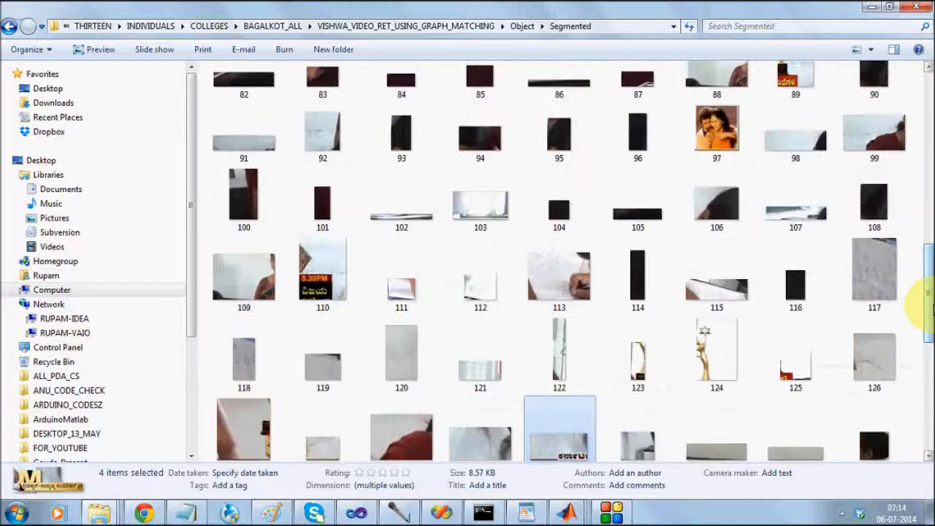
pyautogui.click(874, 357)
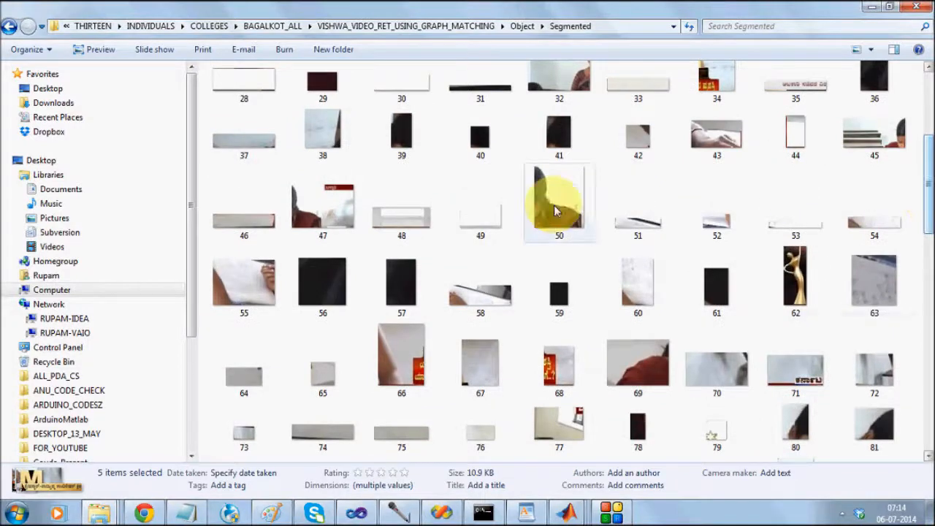
pyautogui.click(559, 203)
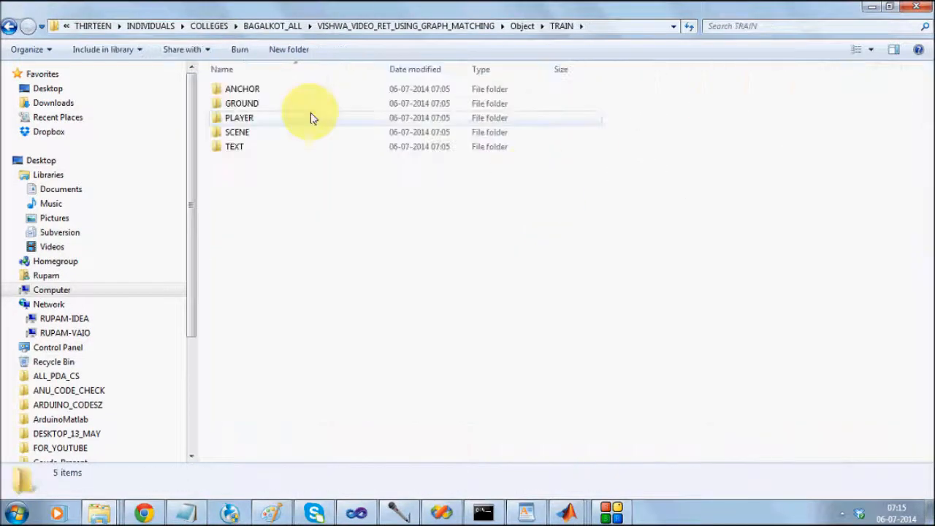
# - In the TEXT training folder, delete the unwanted crops such as 170 and 50 to the Recycle Bin
pyautogui.click(234, 146)
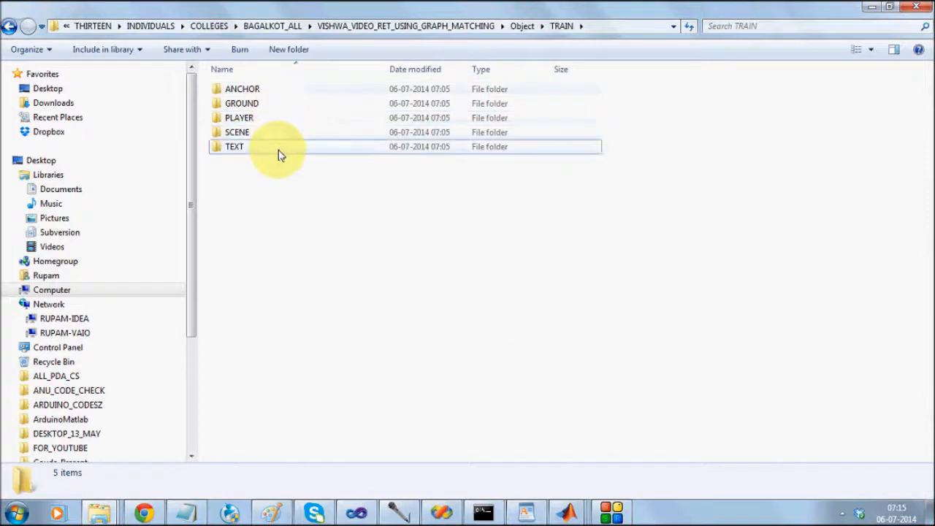
pyautogui.doubleClick(234, 146)
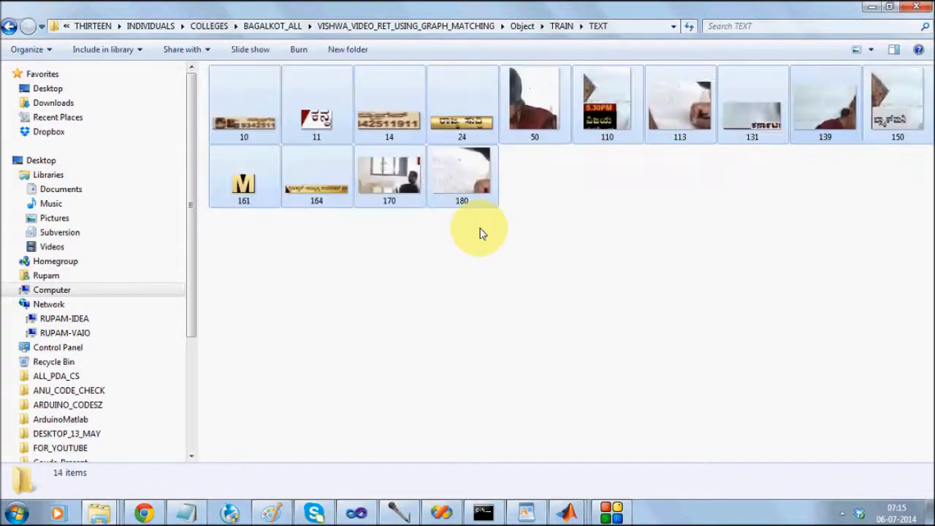
pyautogui.click(389, 176)
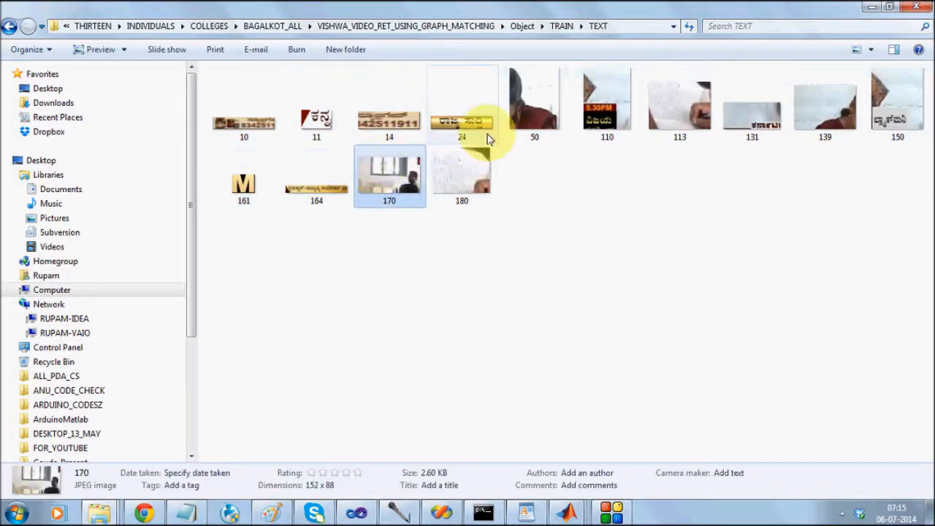
pyautogui.click(535, 100)
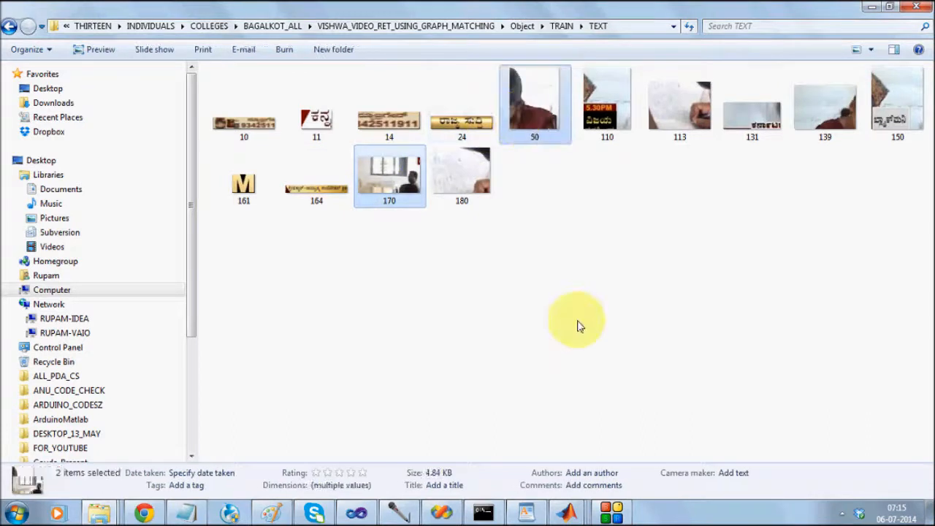
pyautogui.moveTo(804, 128)
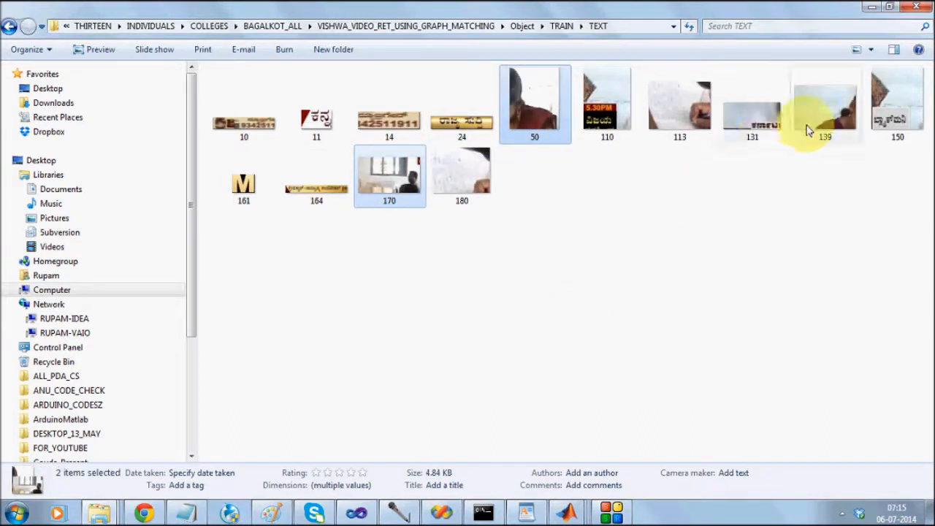
pyautogui.press('Delete')
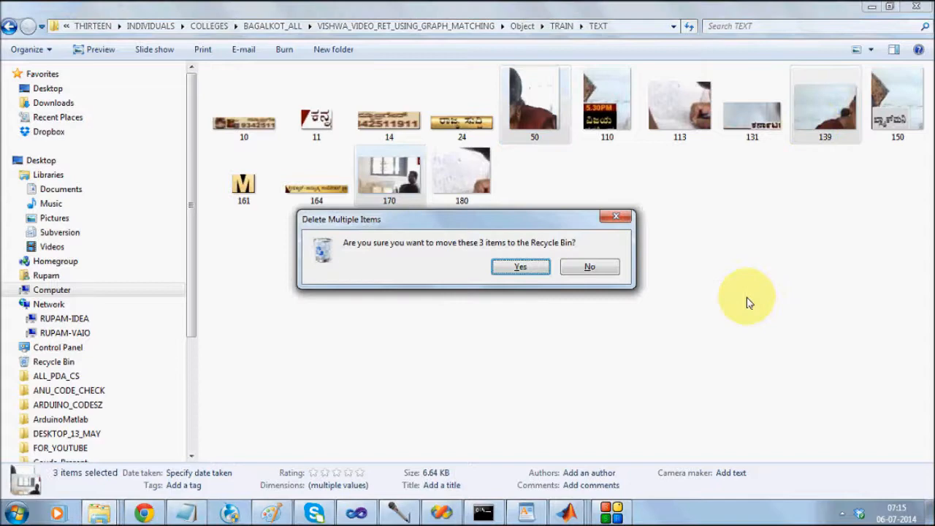
pyautogui.click(520, 266)
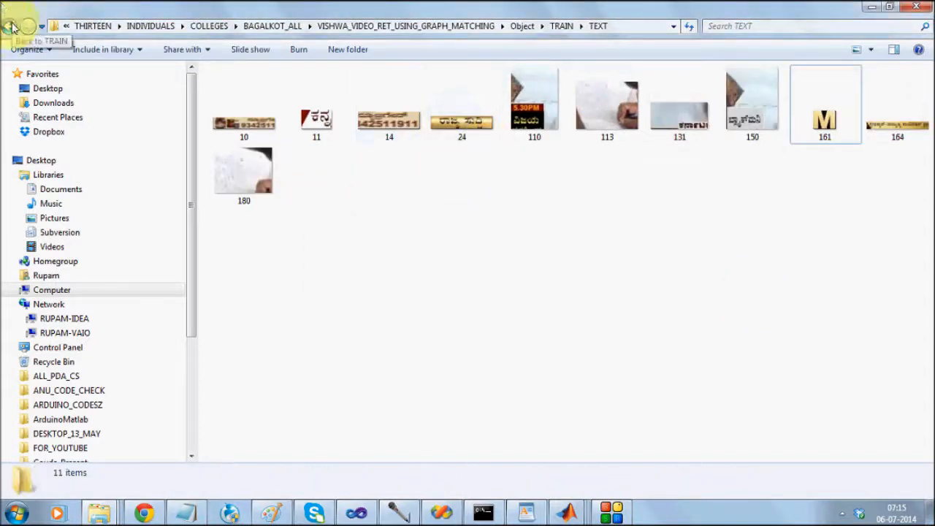
# - Look through the other training category folders and the TEXT logo images, returning to TRAIN
pyautogui.click(11, 26)
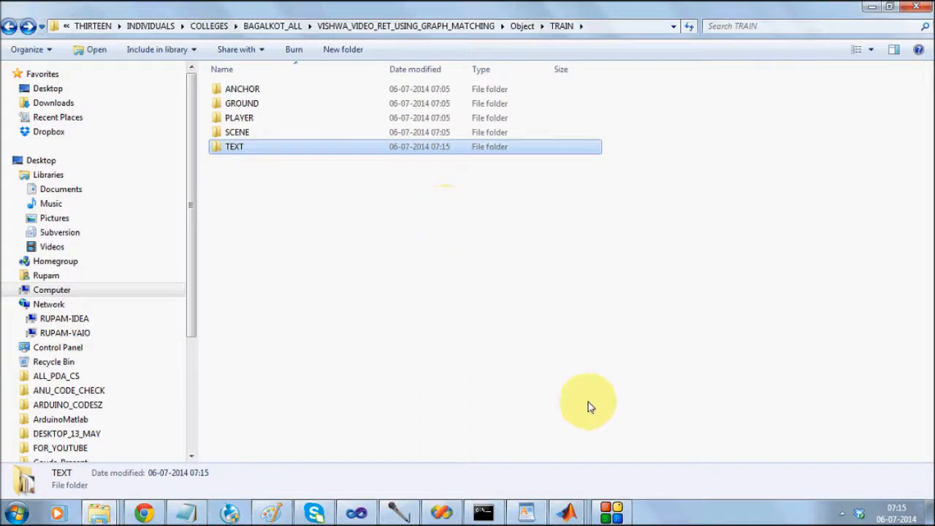
pyautogui.moveTo(643, 520)
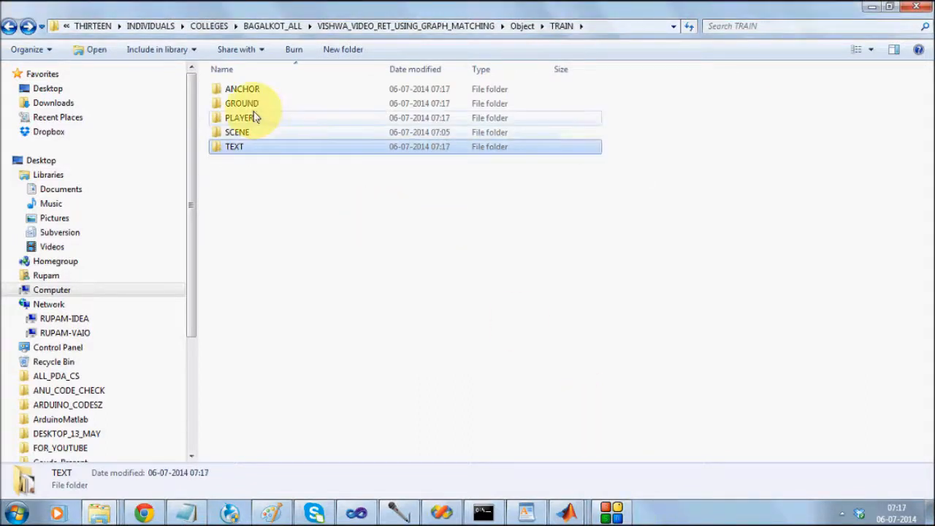
pyautogui.doubleClick(242, 89)
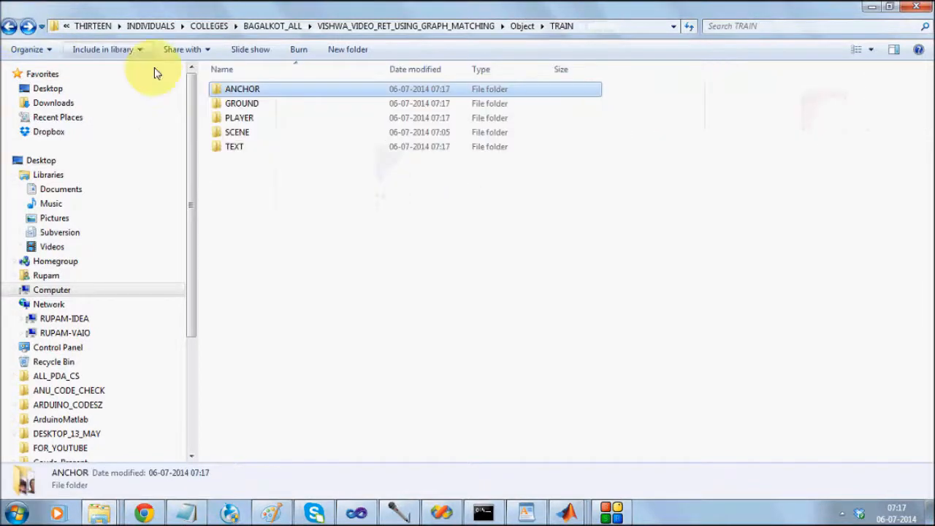
pyautogui.doubleClick(243, 102)
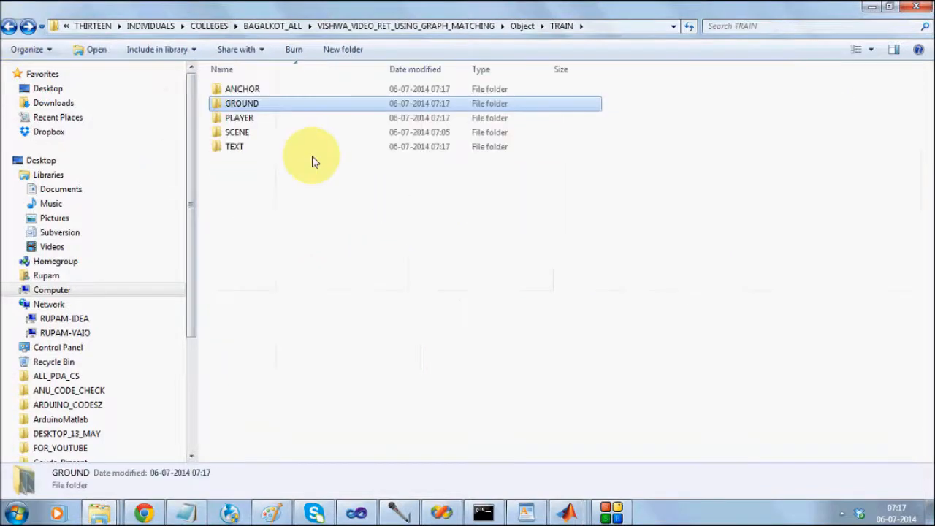
pyautogui.doubleClick(239, 117)
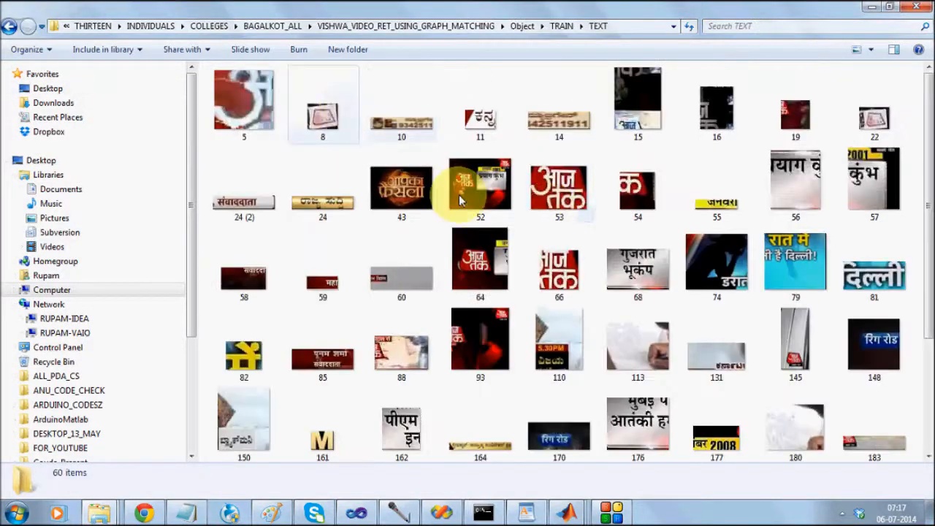
pyautogui.click(11, 26)
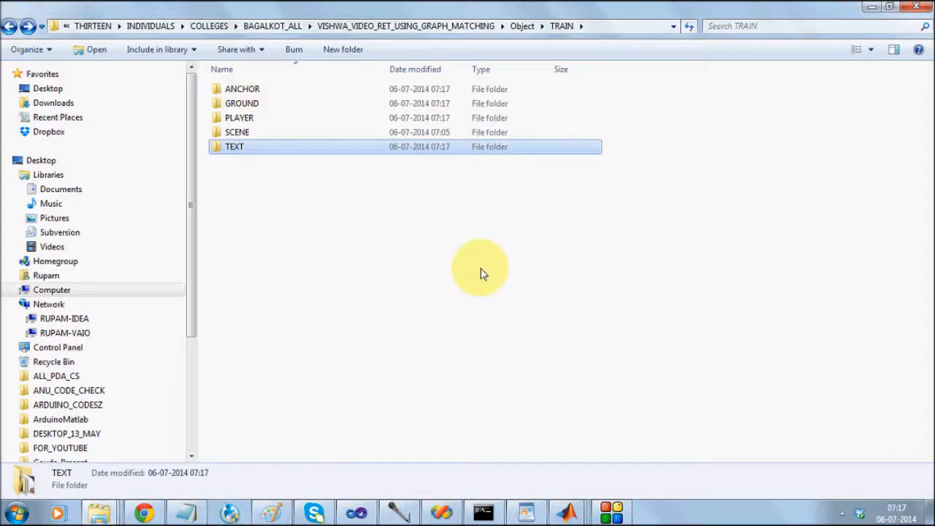
pyautogui.moveTo(474, 272)
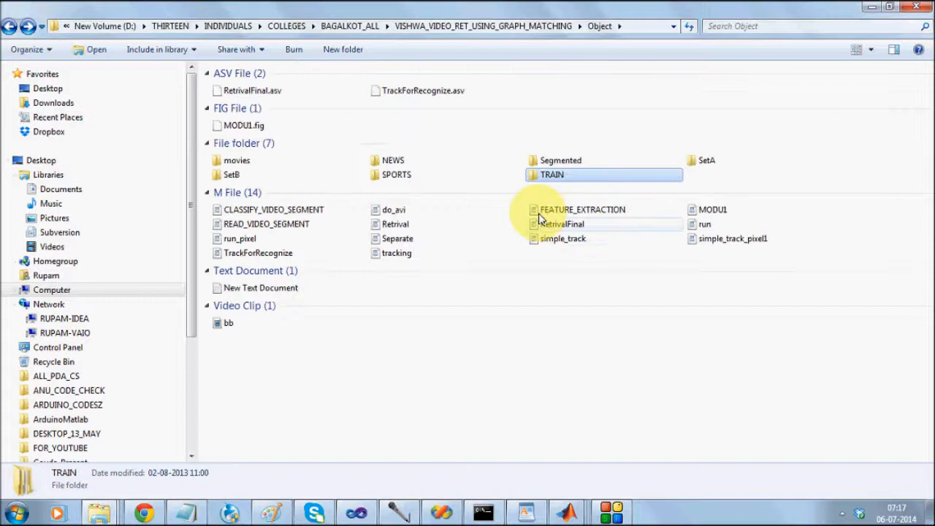
# - Bring the MATLAB MODU1 module window to the front from the taskbar
pyautogui.click(599, 512)
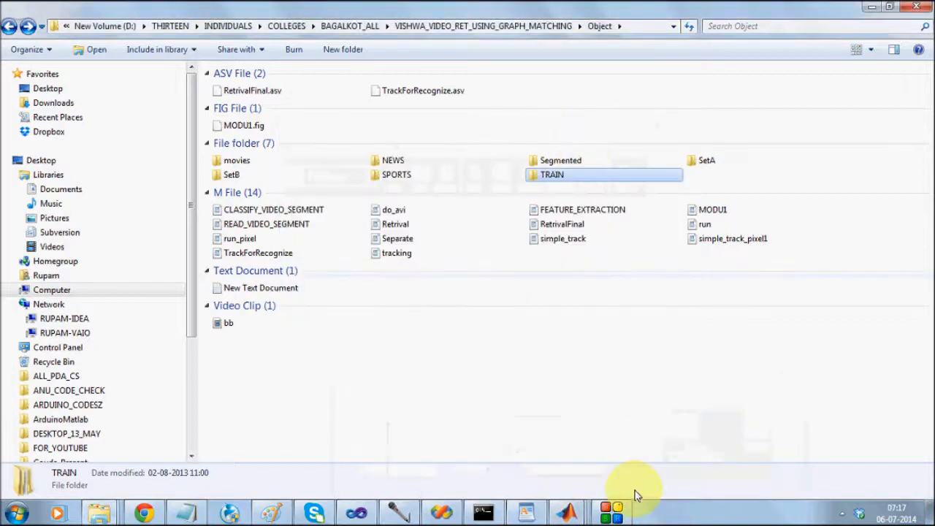
pyautogui.moveTo(567, 511)
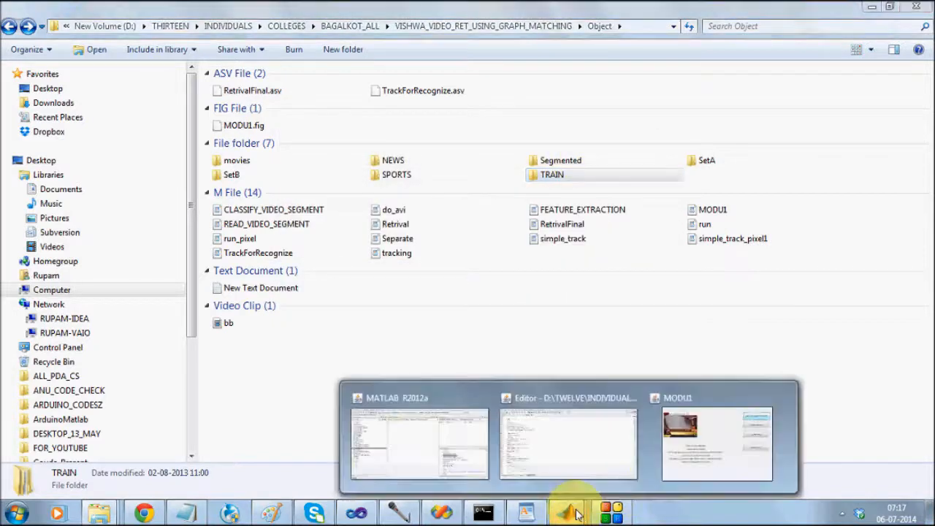
pyautogui.click(716, 441)
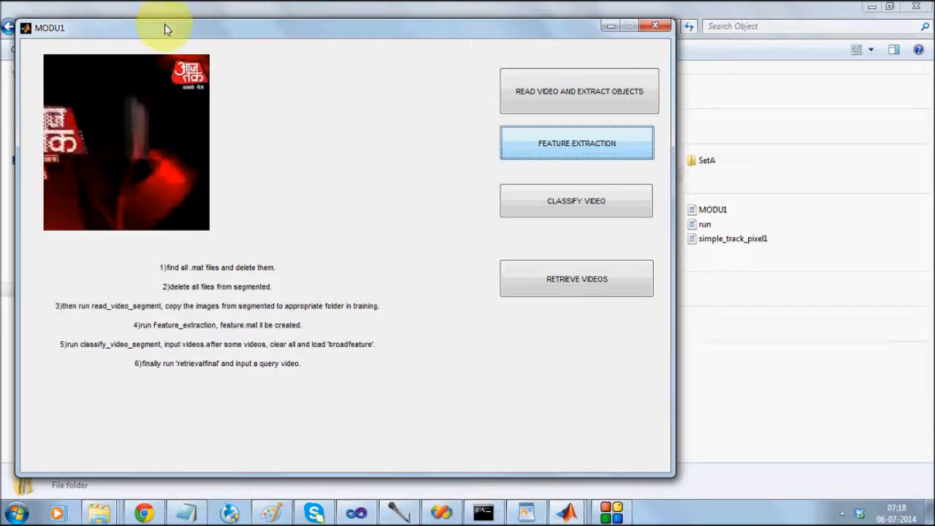
# - Reposition the MODU1 window and start CLASSIFY VIDEO to choose an mp4 clip
pyautogui.moveTo(164, 28); pyautogui.dragTo(248, 130)
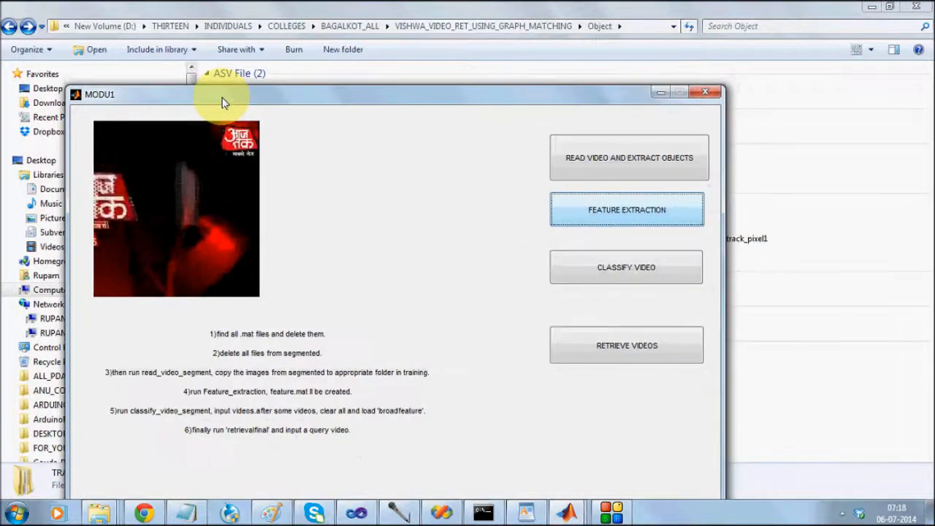
pyautogui.click(628, 158)
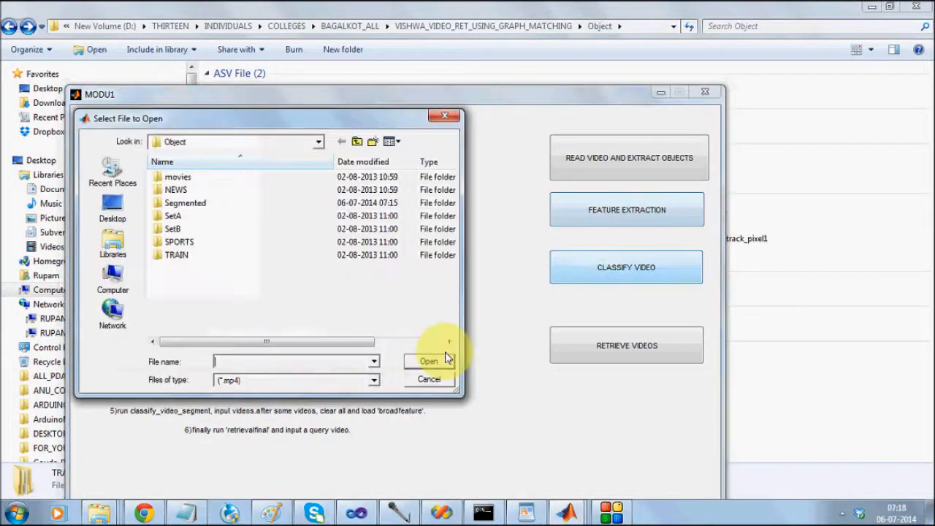
pyautogui.moveTo(175, 190)
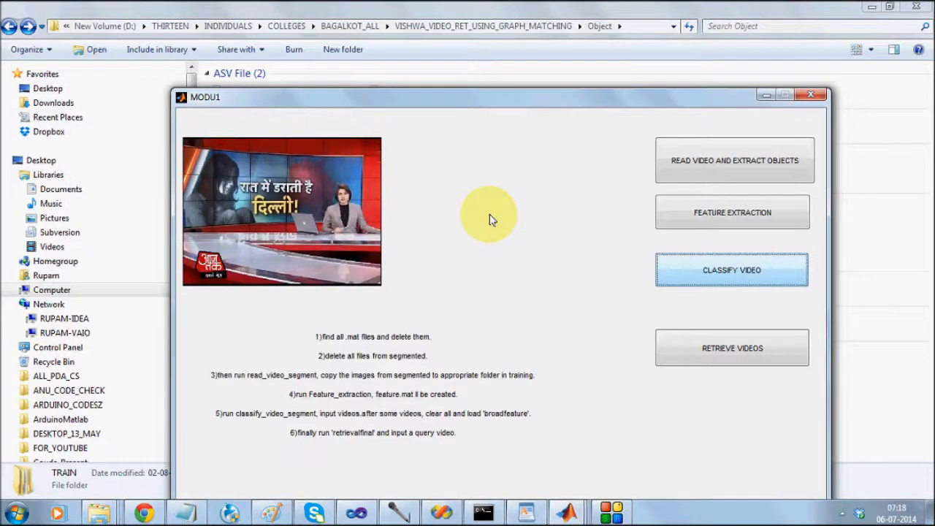
# - Run classification on the news clip so detected objects get outlined with red boxes
pyautogui.click(731, 269)
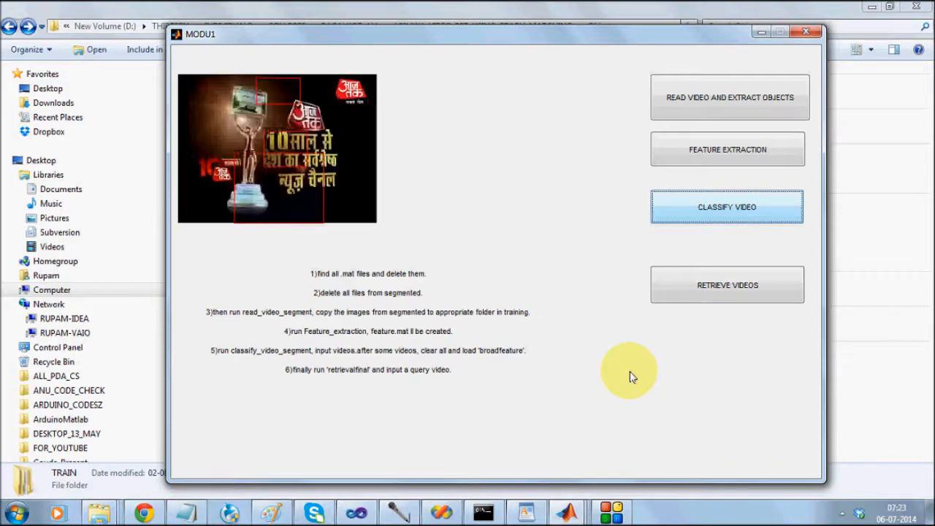
# - Classify another video, loading a football match sports clip into MODU1
pyautogui.click(728, 208)
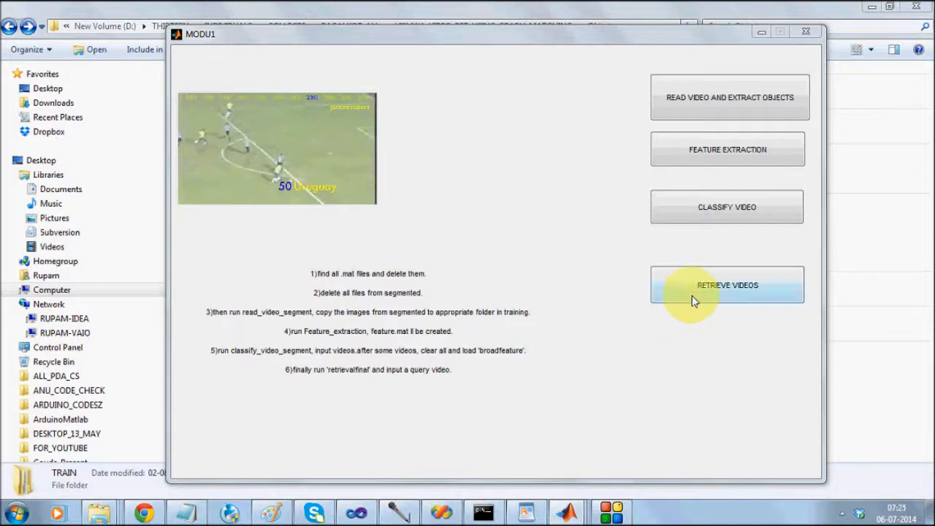
# - Start RETRIEVE VIDEOS and pick news3 from the NEWS folder as the query clip
pyautogui.click(728, 285)
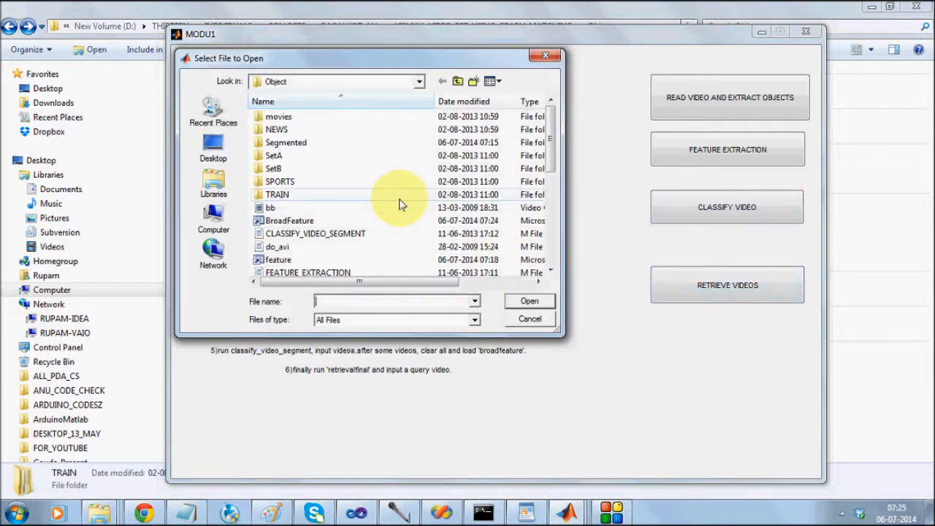
pyautogui.doubleClick(277, 129)
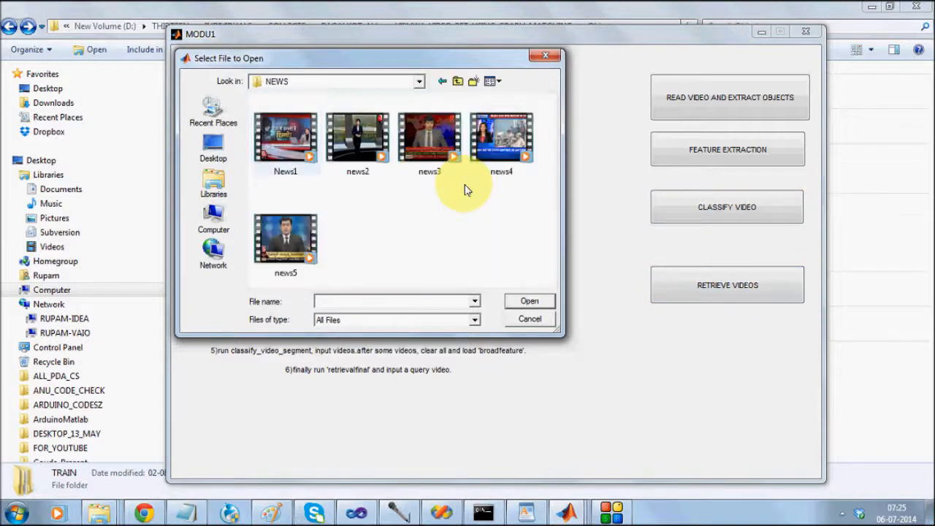
pyautogui.click(503, 137)
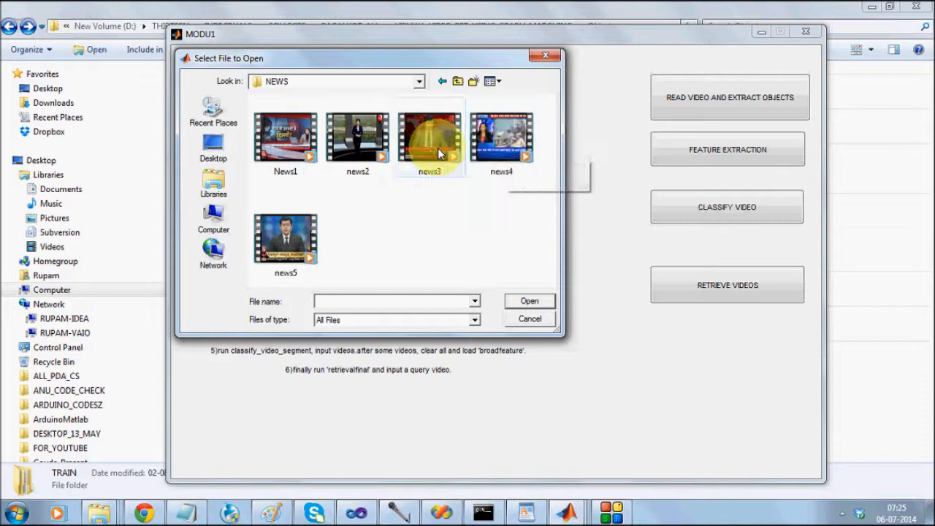
pyautogui.moveTo(285, 237)
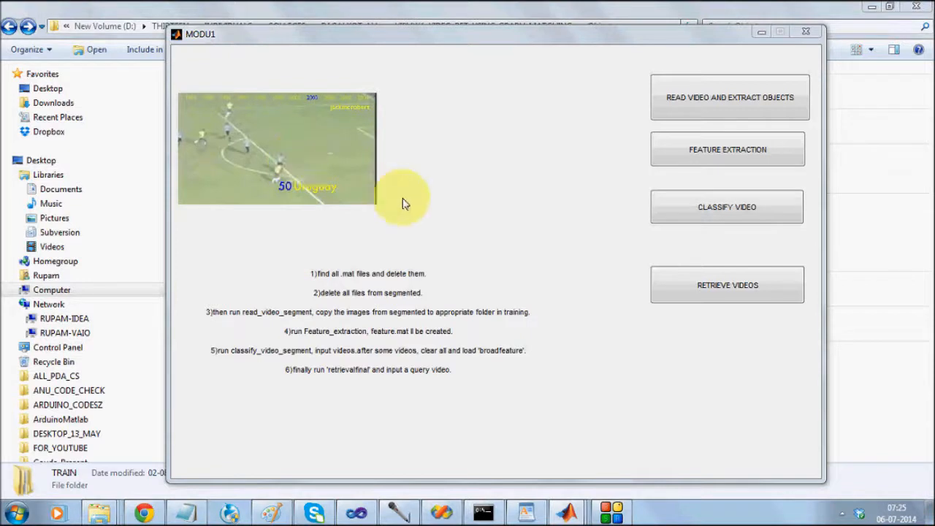
pyautogui.moveTo(338, 163)
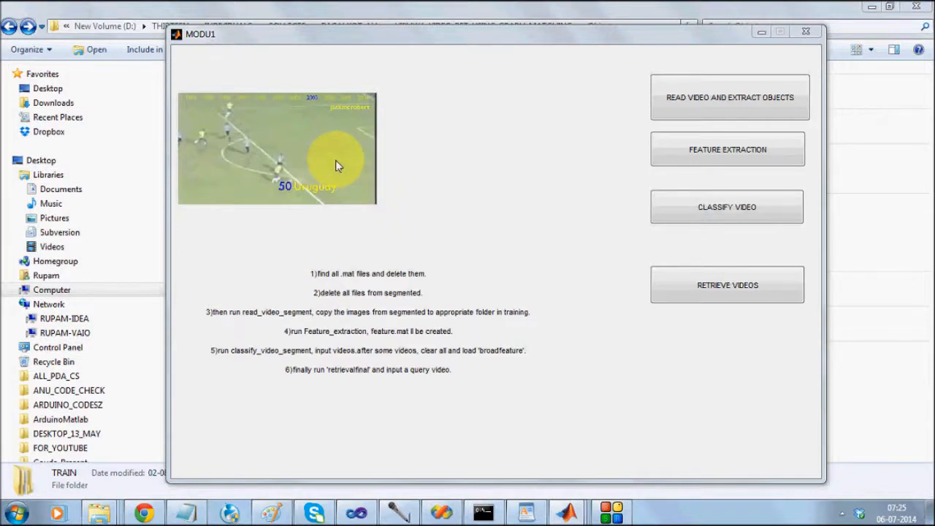
pyautogui.moveTo(342, 171)
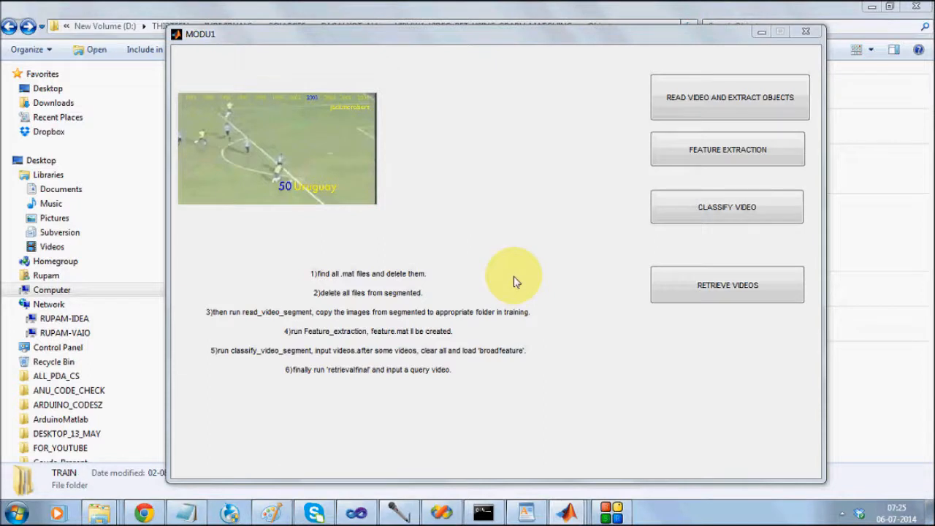
pyautogui.moveTo(409, 182)
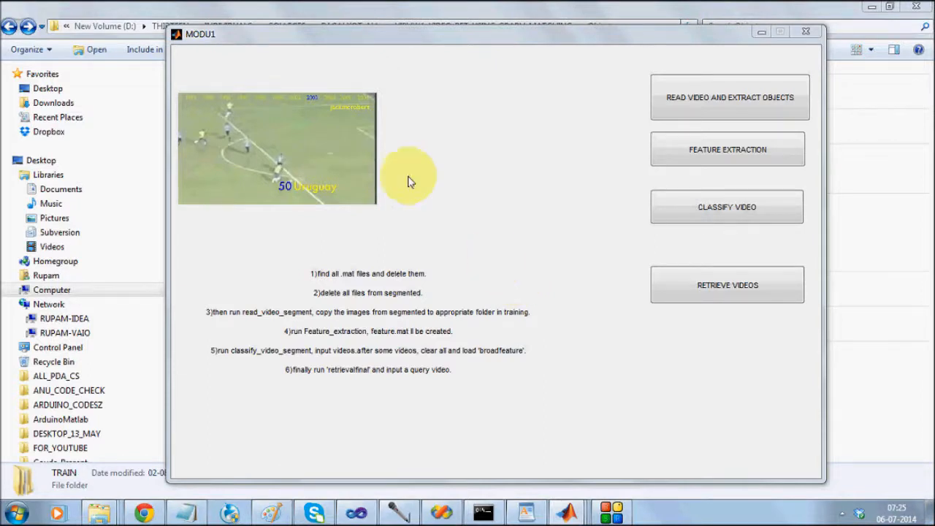
pyautogui.moveTo(343, 187)
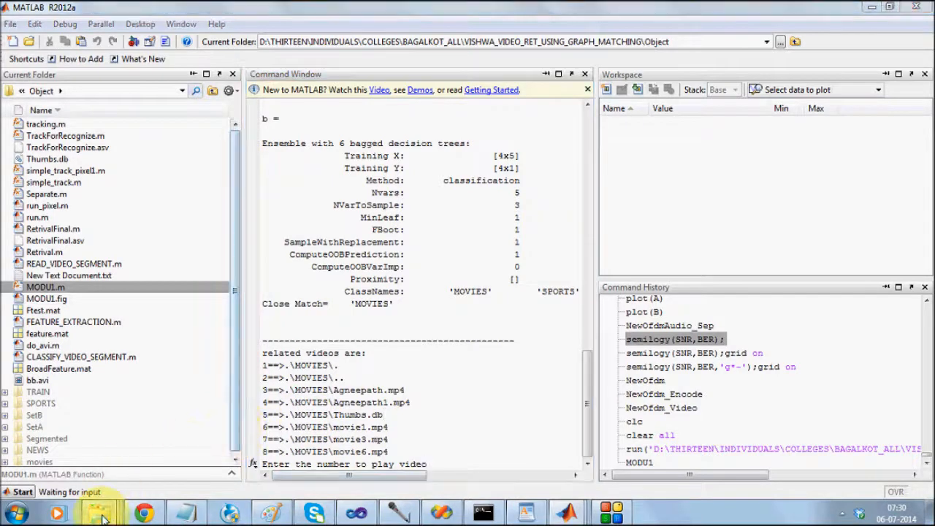
pyautogui.moveTo(99, 512)
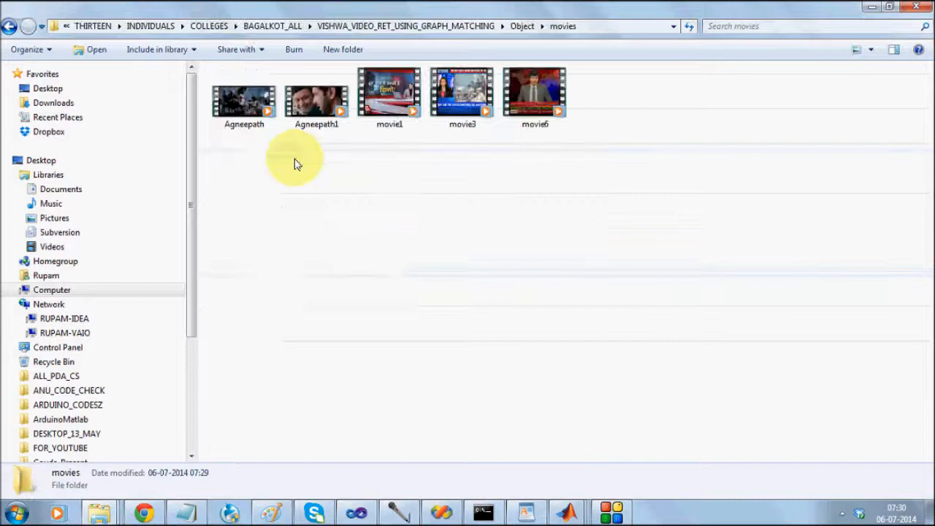
# - Play the related video movie3 from the retrieval list, then close the player
pyautogui.click(388, 95)
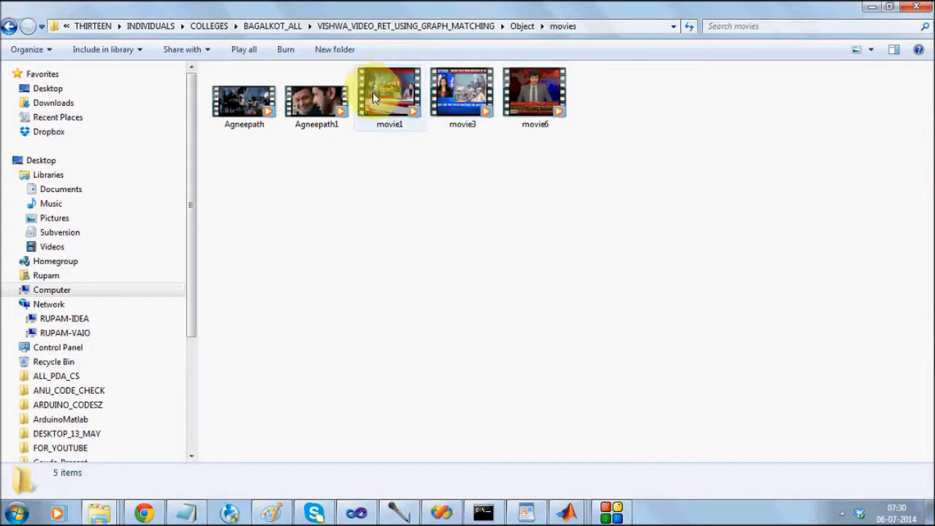
pyautogui.moveTo(568, 511)
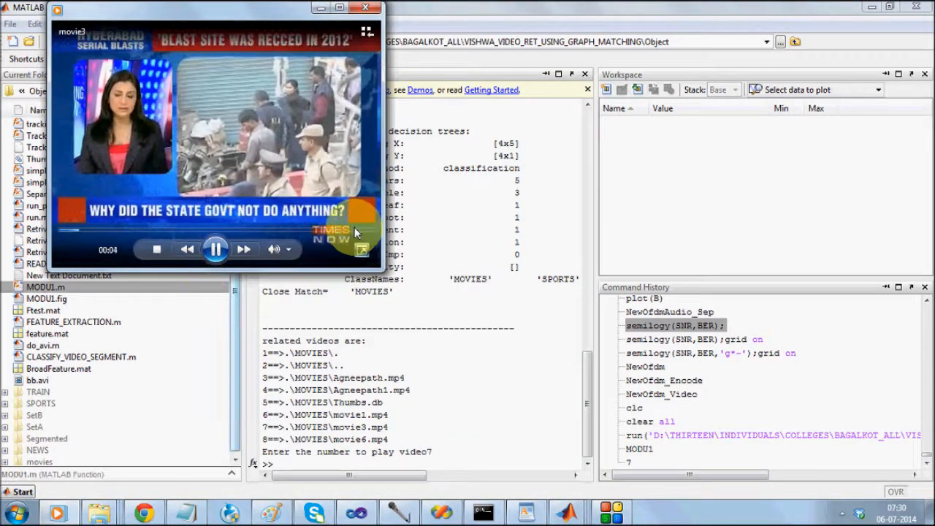
pyautogui.click(365, 7)
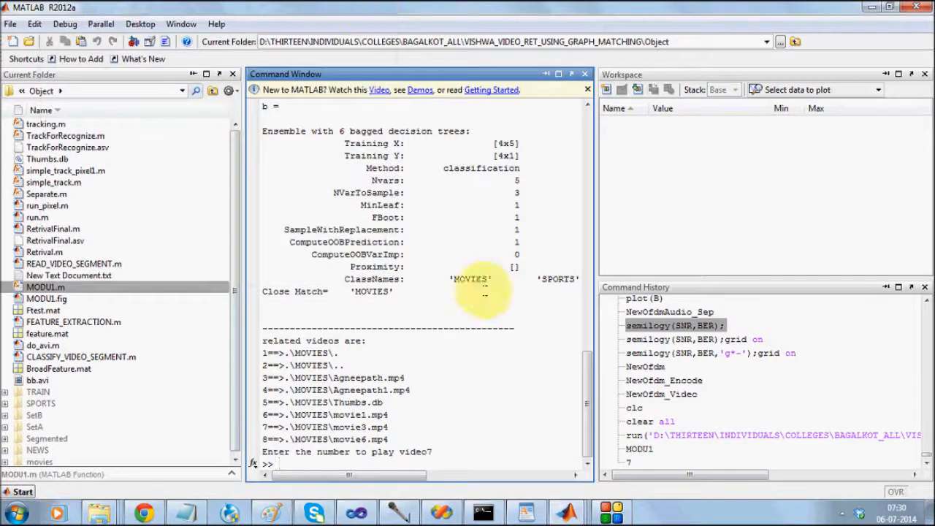